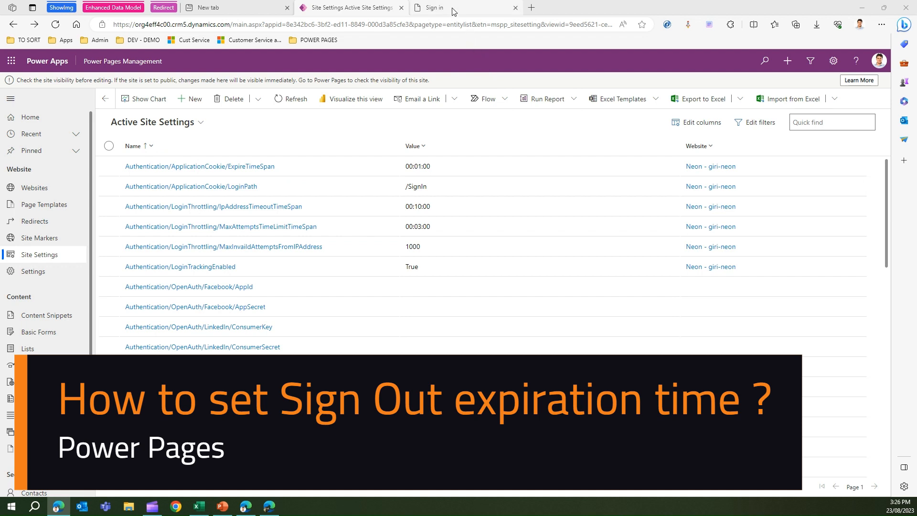
pyautogui.moveTo(435, 7)
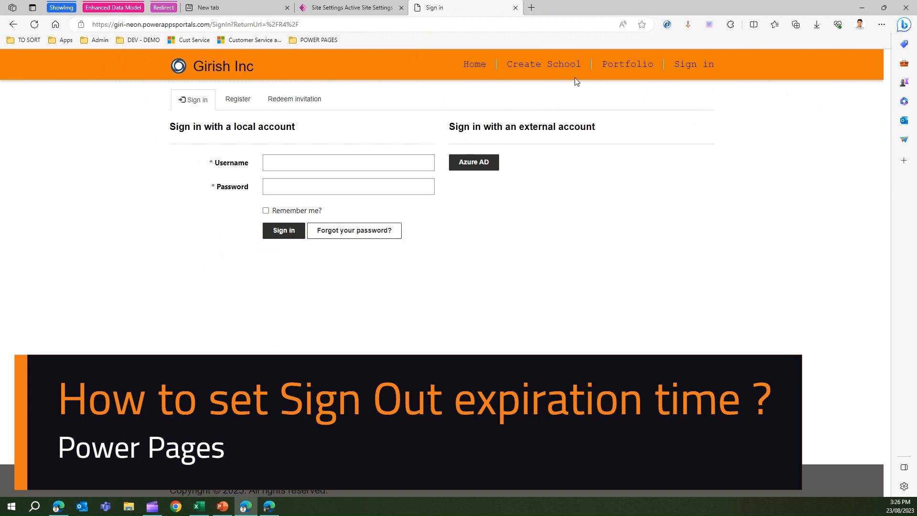
# - Start signing in to Girish Inc with the external Azure AD account
pyautogui.click(473, 162)
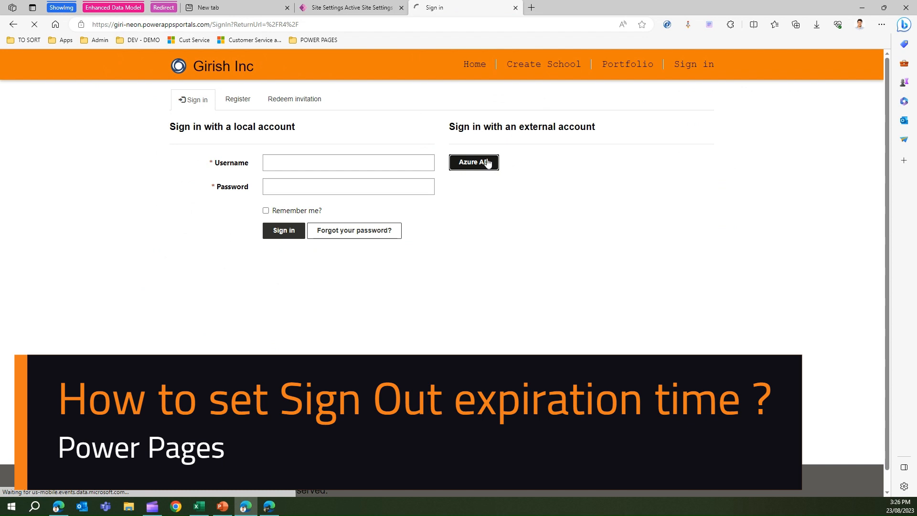
pyautogui.click(474, 162)
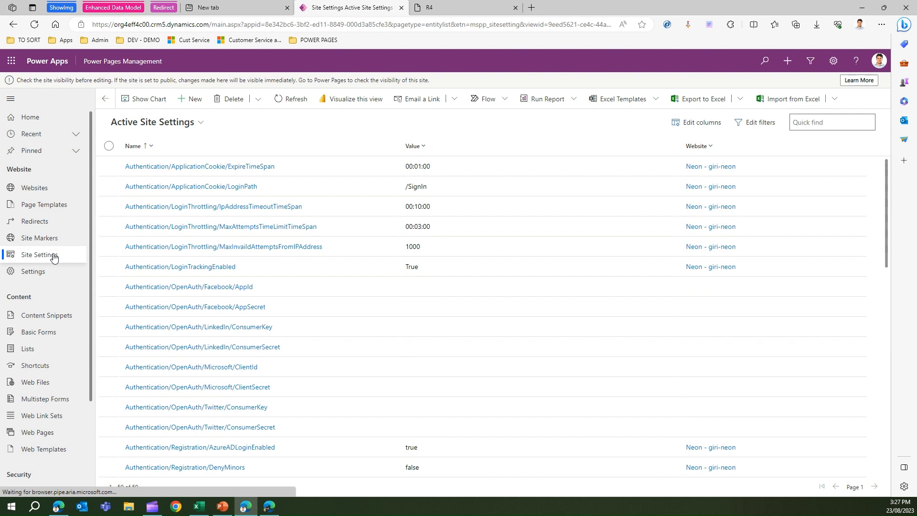
pyautogui.moveTo(55, 259)
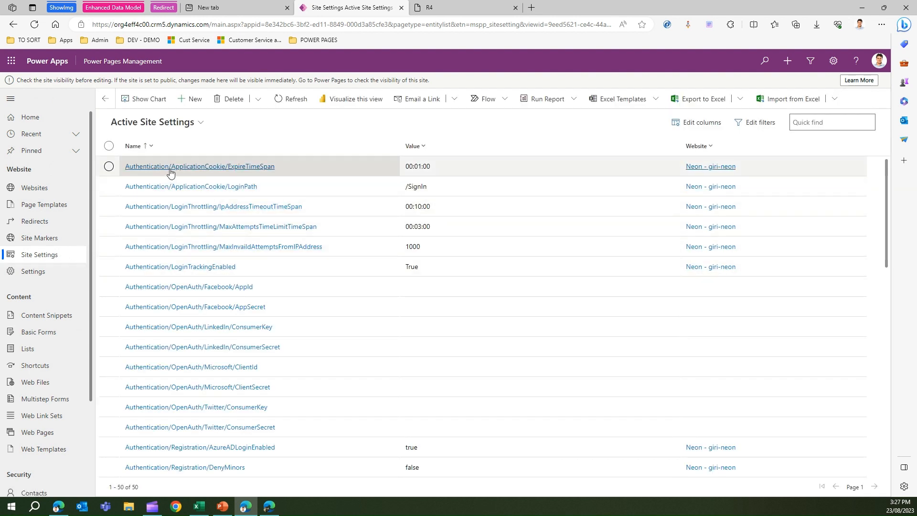
# - Open the Authentication/ApplicationCookie/ExpireTimeSpan record and highlight its name
pyautogui.click(198, 166)
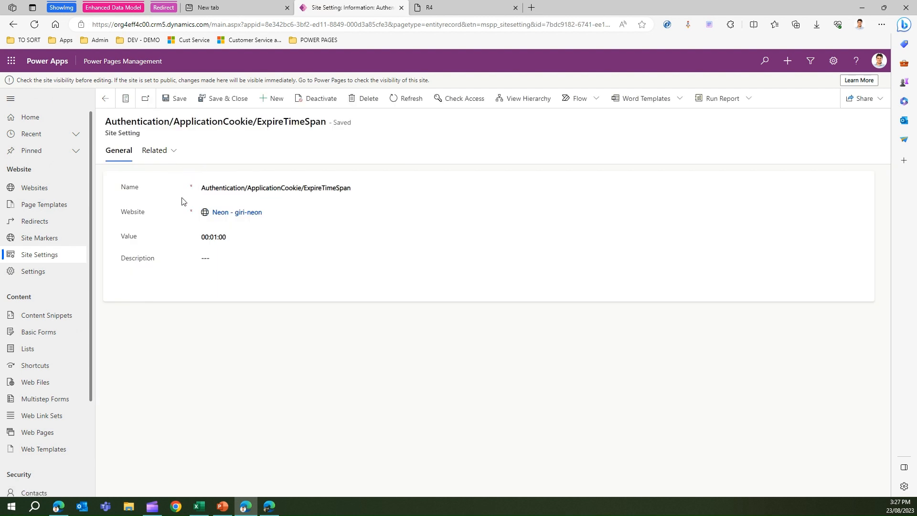
pyautogui.moveTo(184, 285)
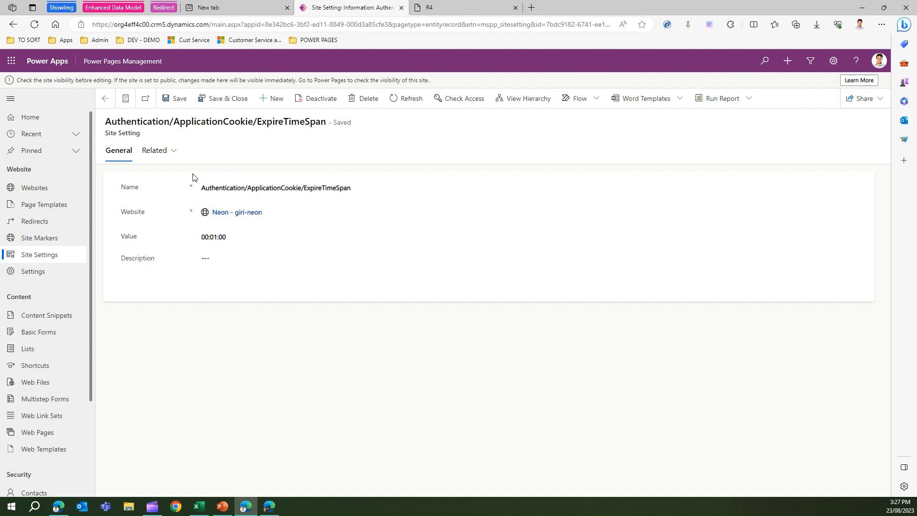
pyautogui.click(276, 188)
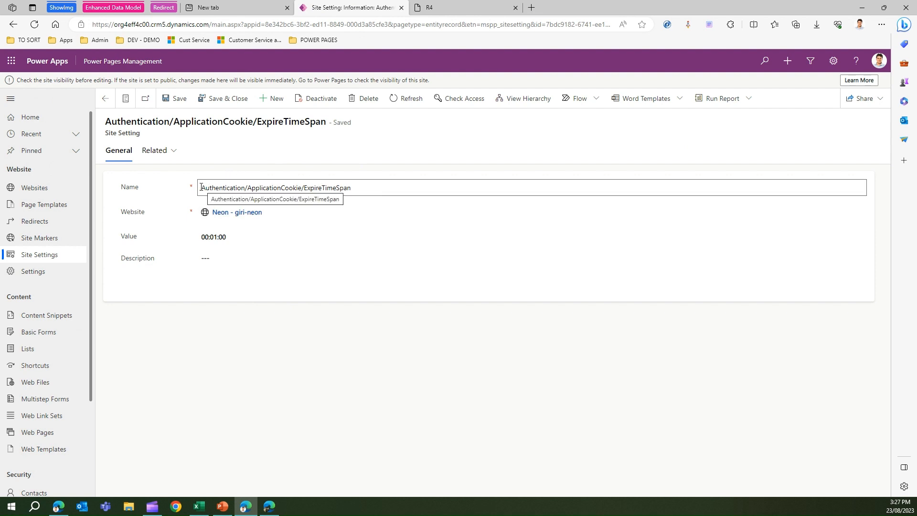
pyautogui.doubleClick(223, 187)
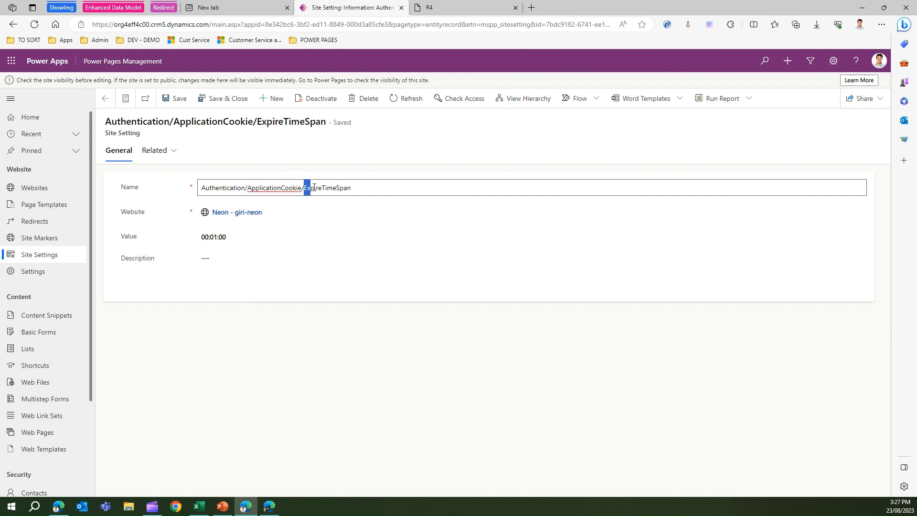
pyautogui.doubleClick(327, 187)
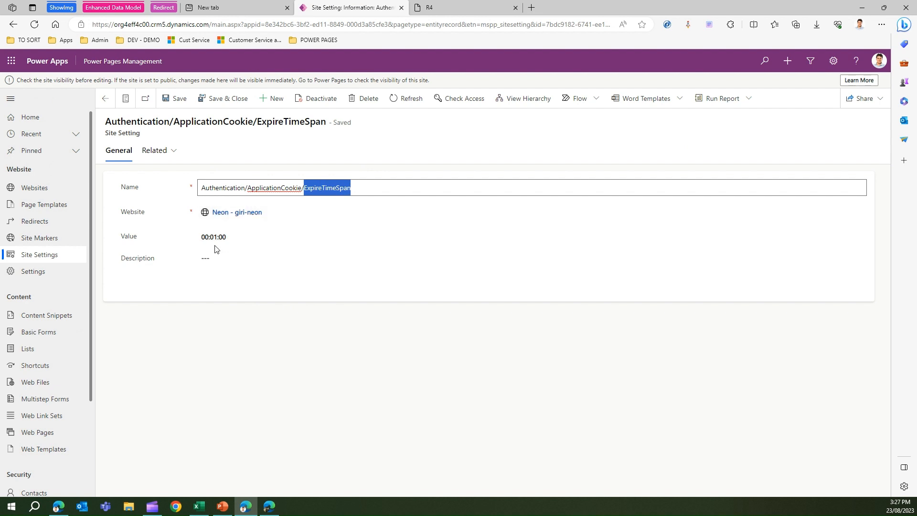
# - Review the setting's 00:01:00 value and description
pyautogui.click(213, 237)
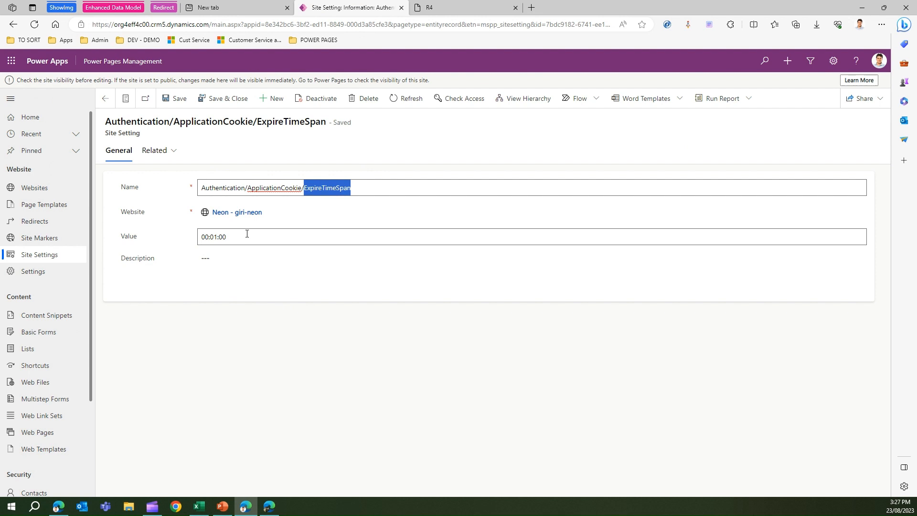
pyautogui.click(252, 259)
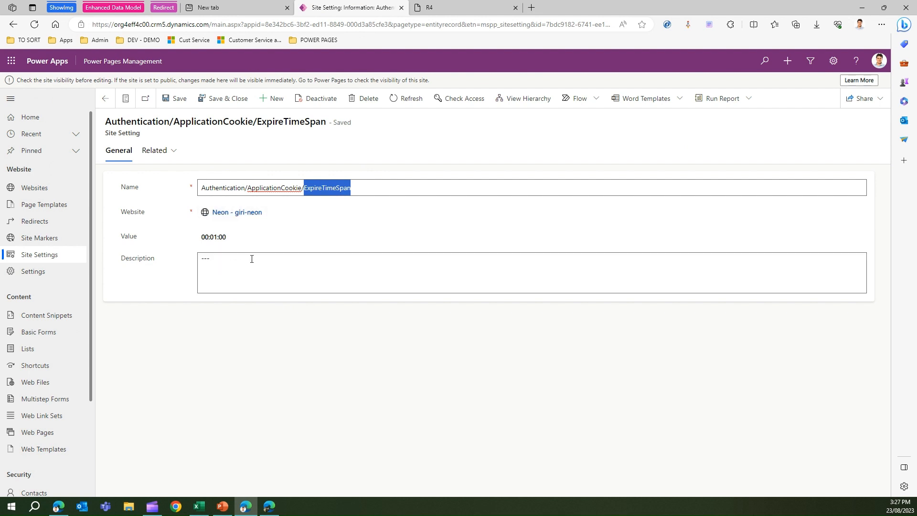
pyautogui.click(465, 7)
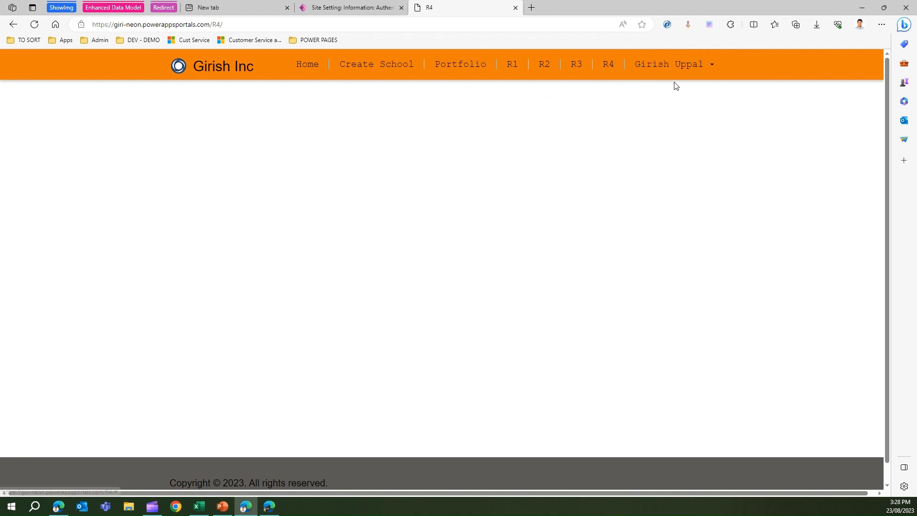
pyautogui.moveTo(659, 103)
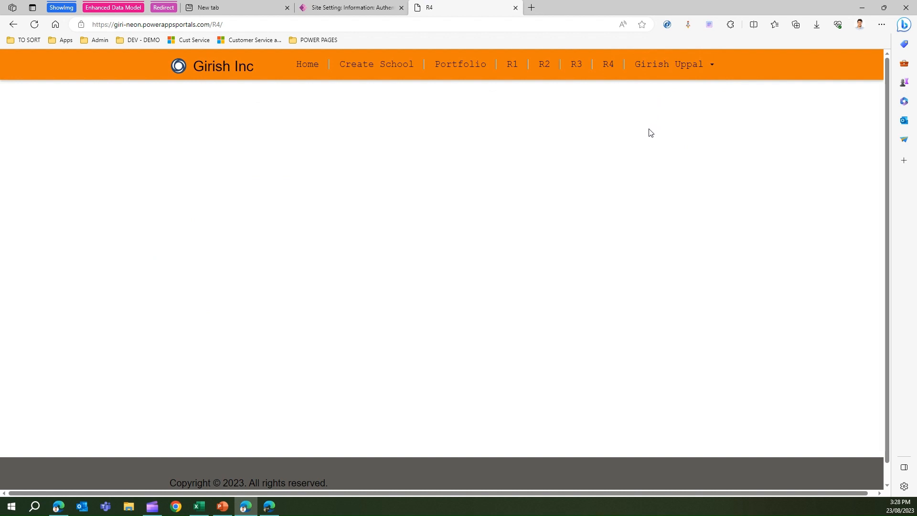
pyautogui.moveTo(597, 133)
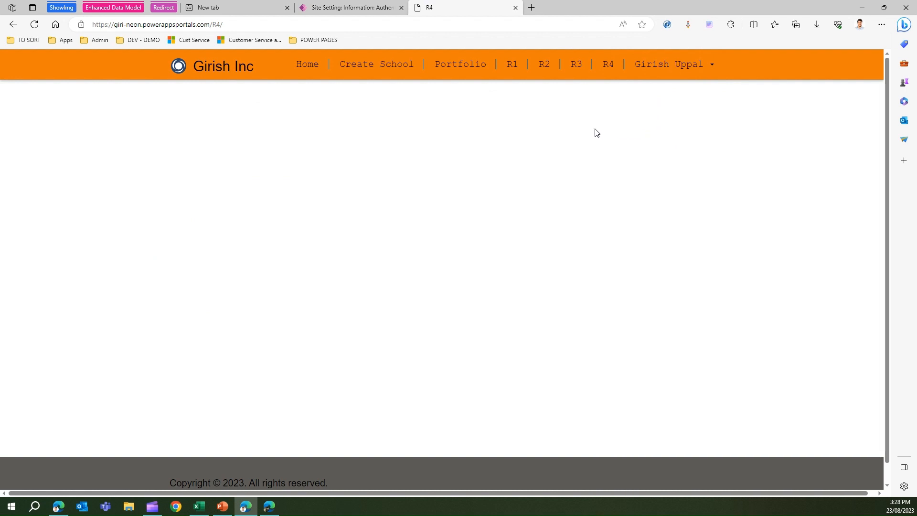
pyautogui.moveTo(477, 127)
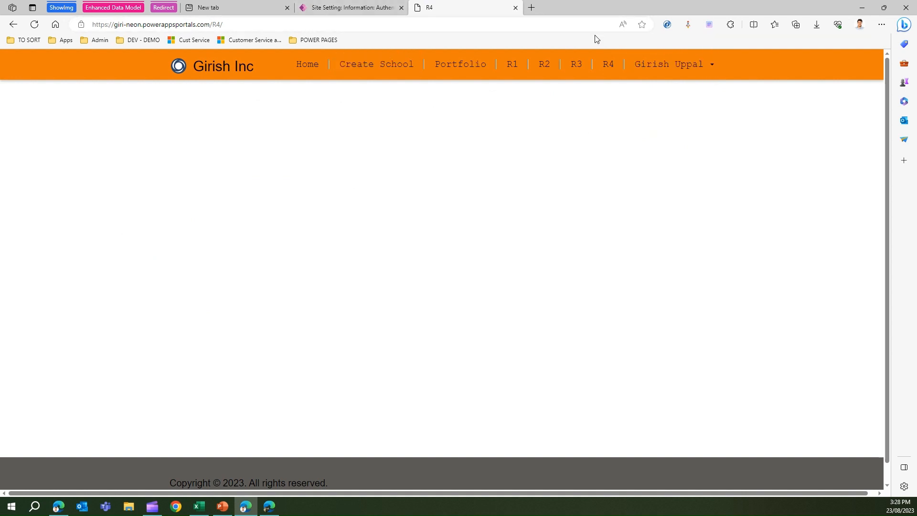
pyautogui.click(351, 8)
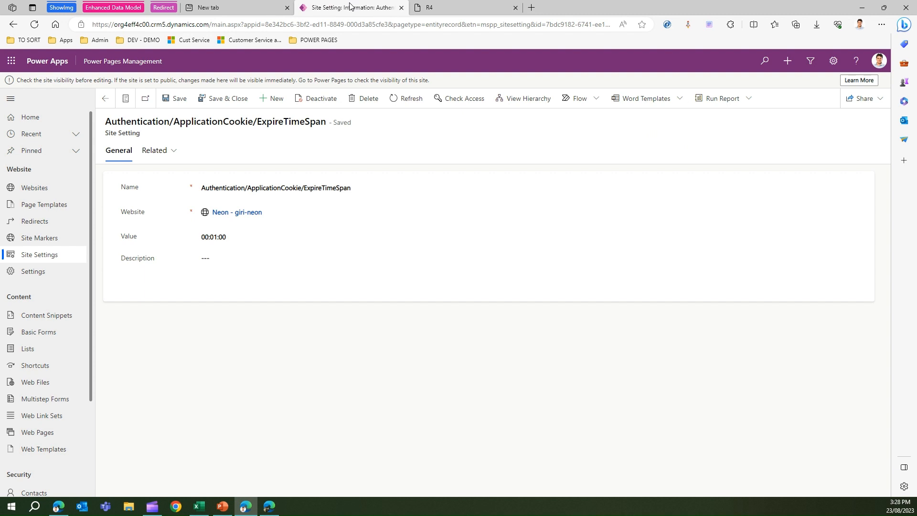
pyautogui.click(339, 258)
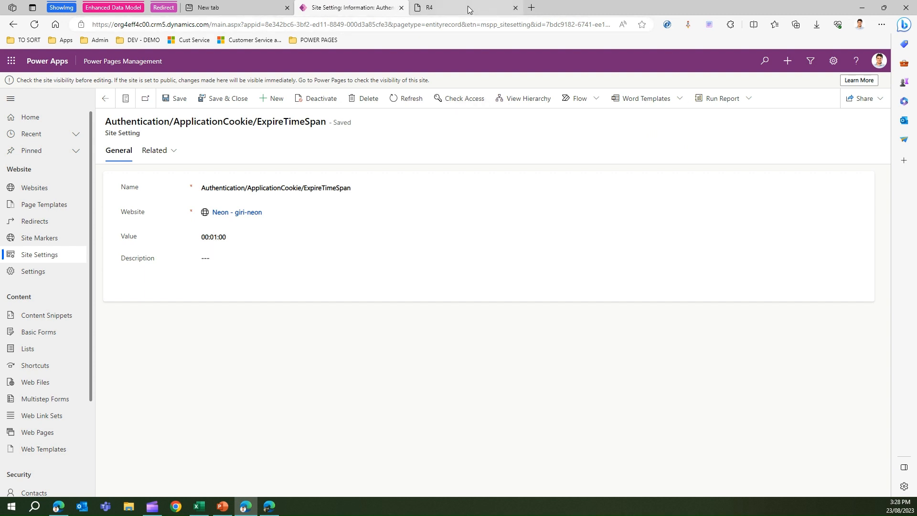
pyautogui.click(445, 8)
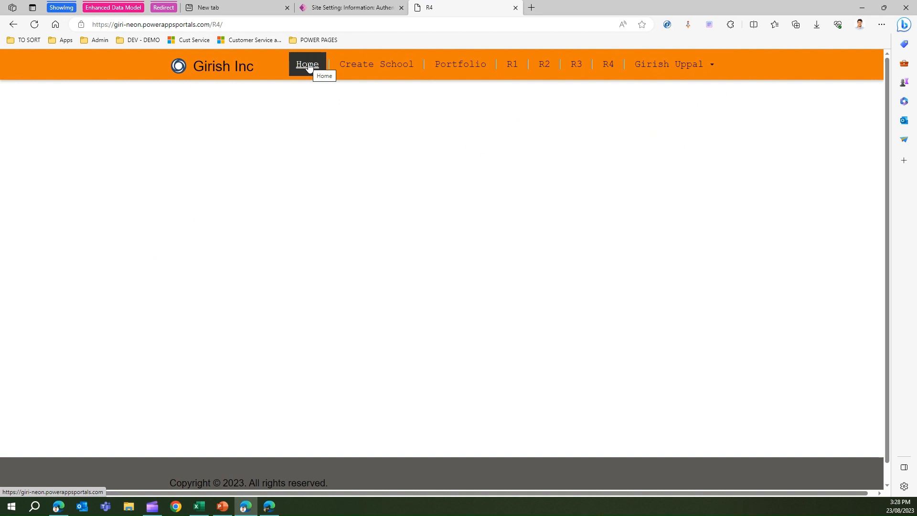
# - Reload Home to confirm sign-out, comparing against the 00:01:00 ExpireTimeSpan record
pyautogui.click(306, 64)
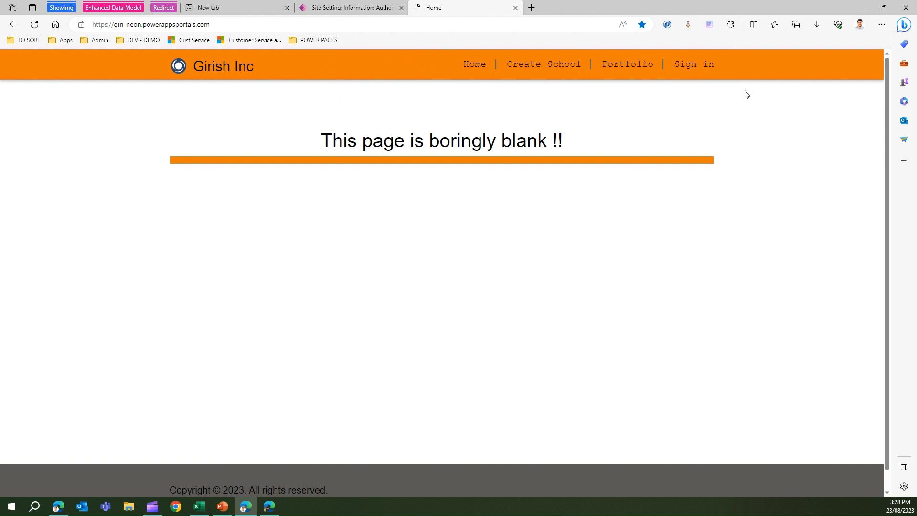
pyautogui.moveTo(694, 57)
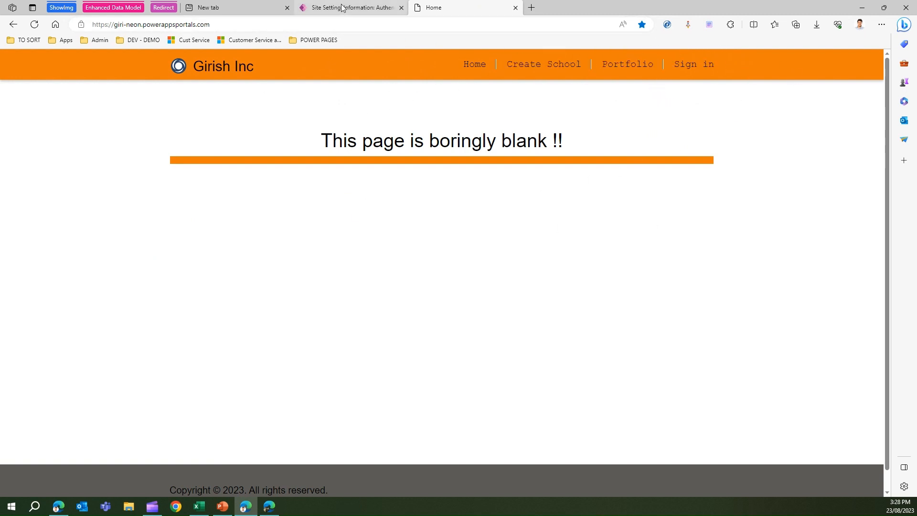
pyautogui.click(351, 8)
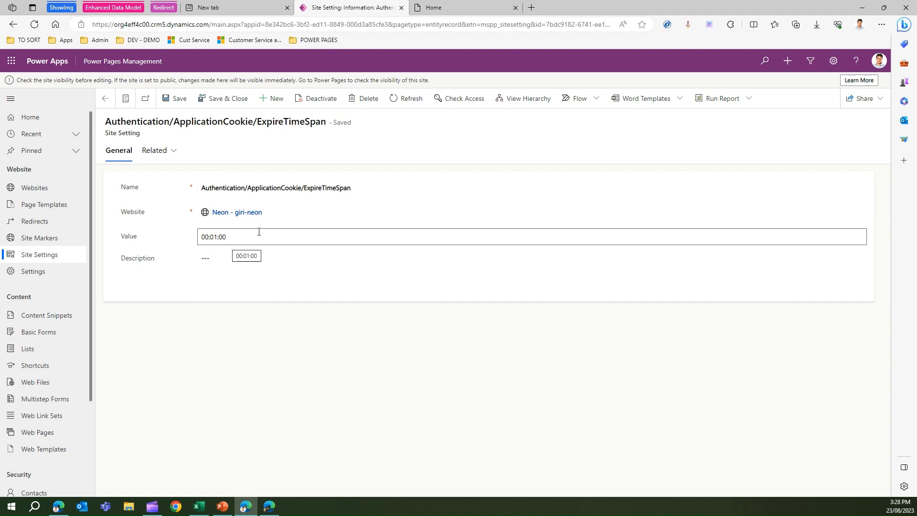
pyautogui.click(456, 7)
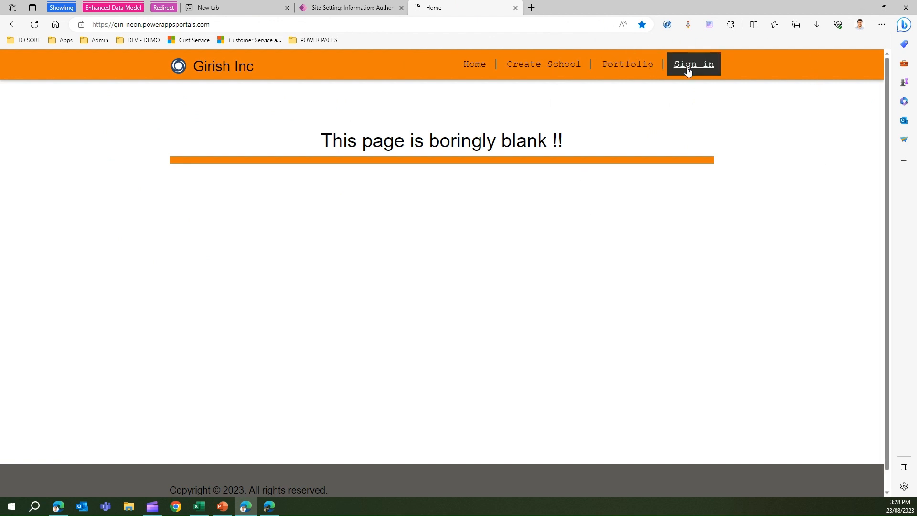
pyautogui.moveTo(667, 201)
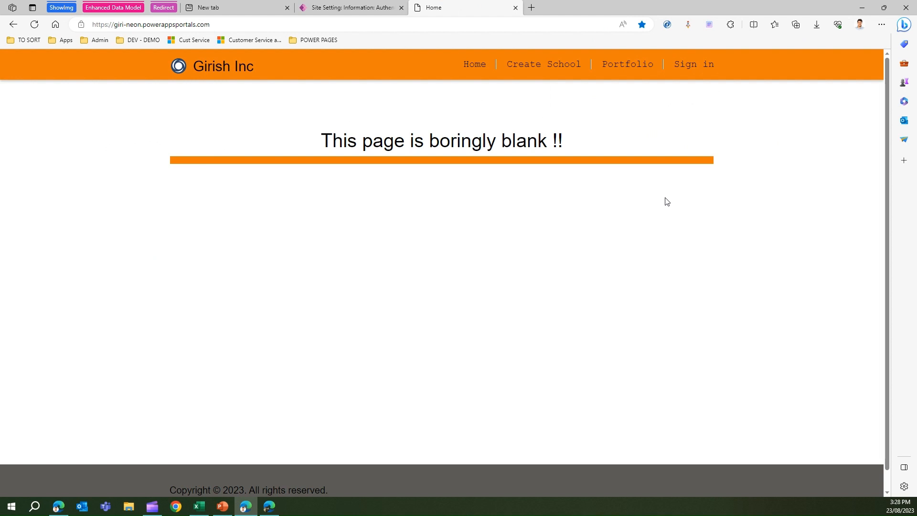
pyautogui.click(351, 7)
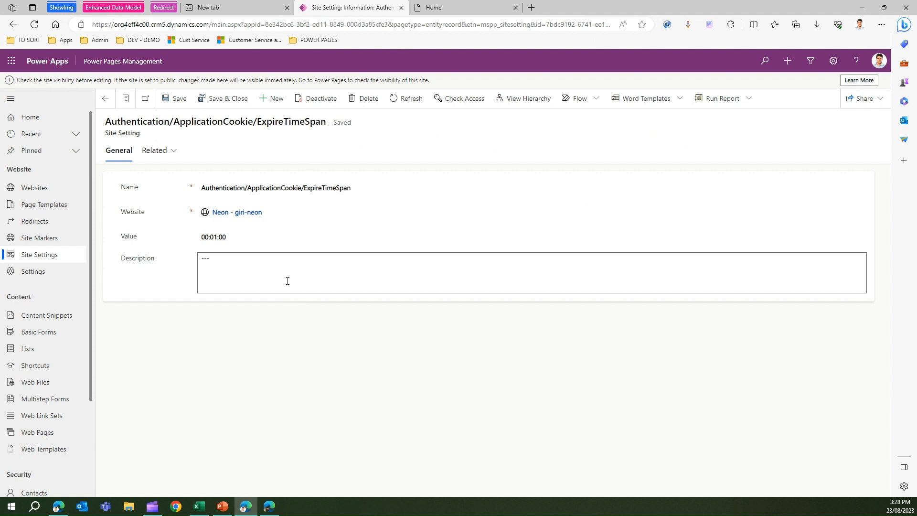
pyautogui.moveTo(302, 272)
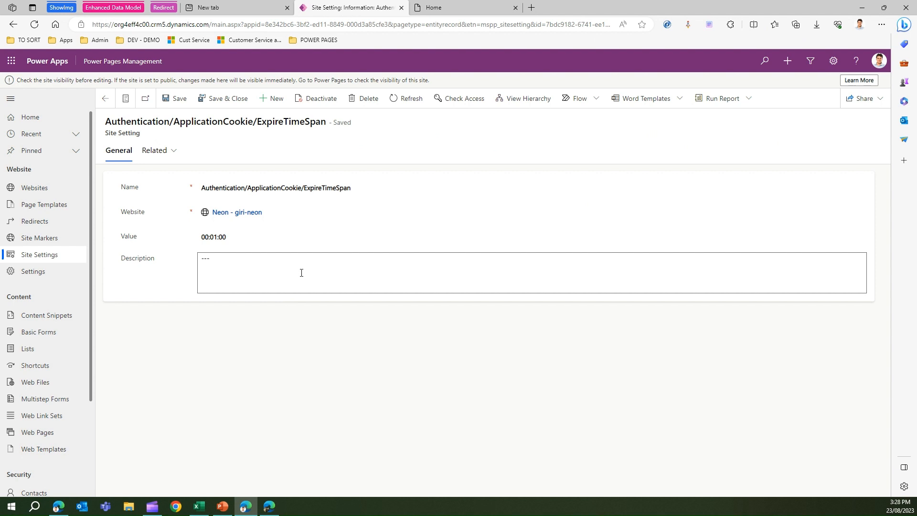